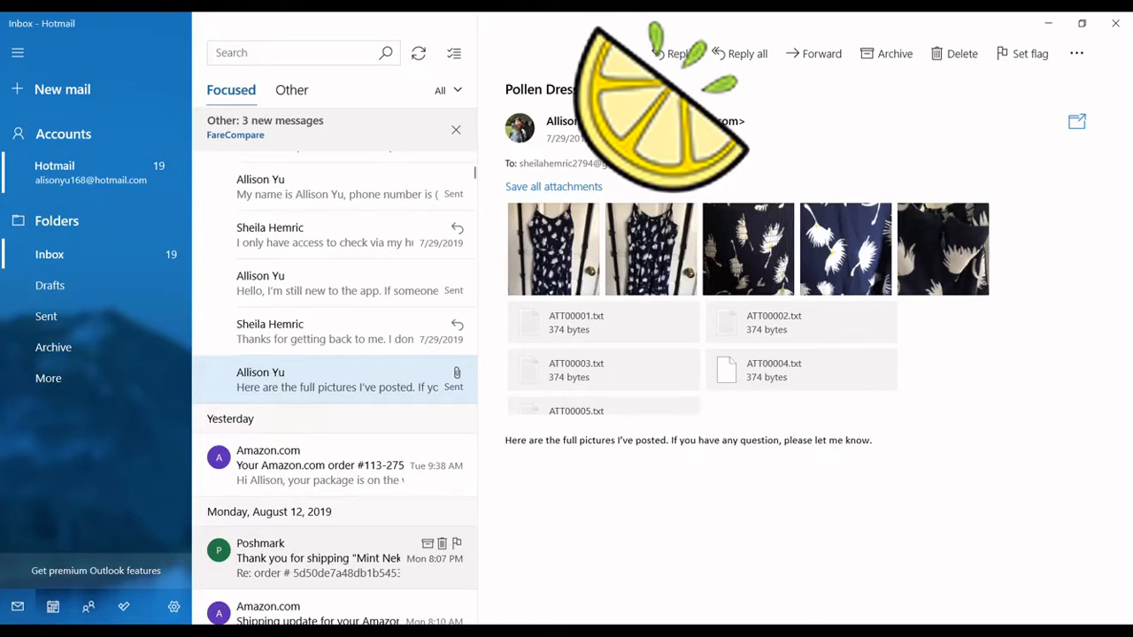
{"action": "mouse_move", "coordinate": [255, 344]}
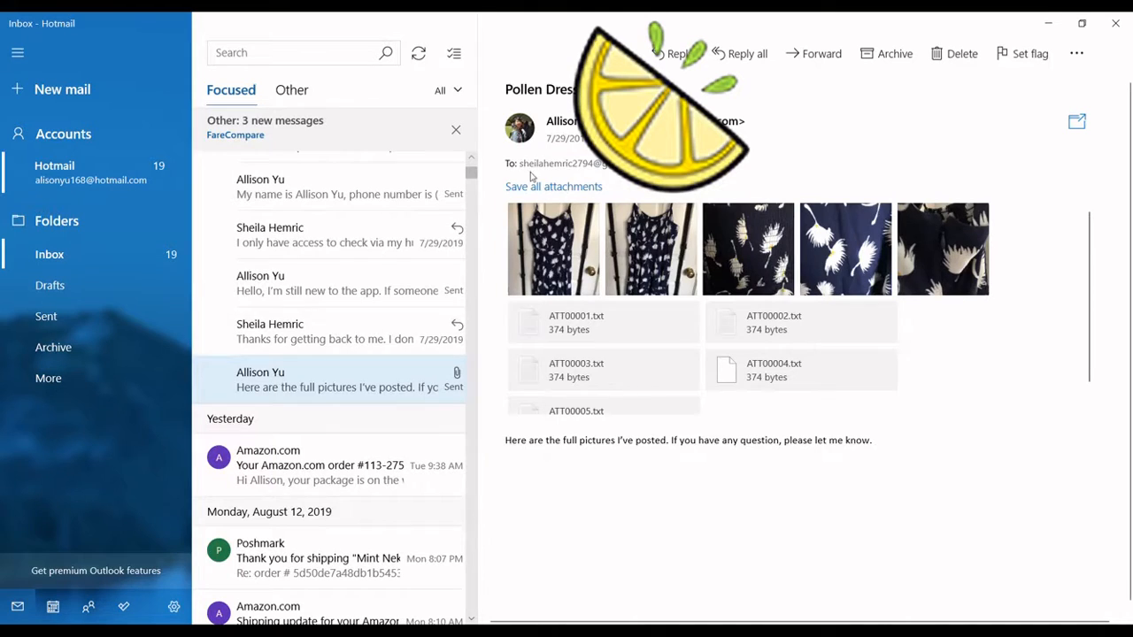
{"action": "left_click", "coordinate": [310, 331]}
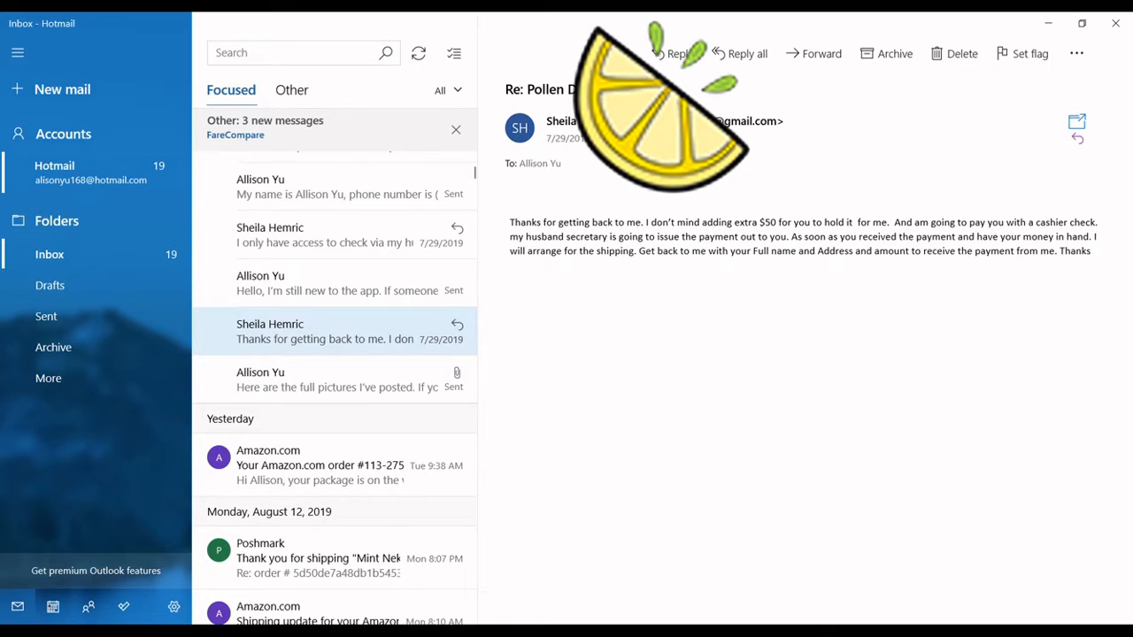
Read the seller's 'new to the app' reply, then Sheila's check-only message asking for name, address and phone.
{"action": "left_click", "coordinate": [337, 284]}
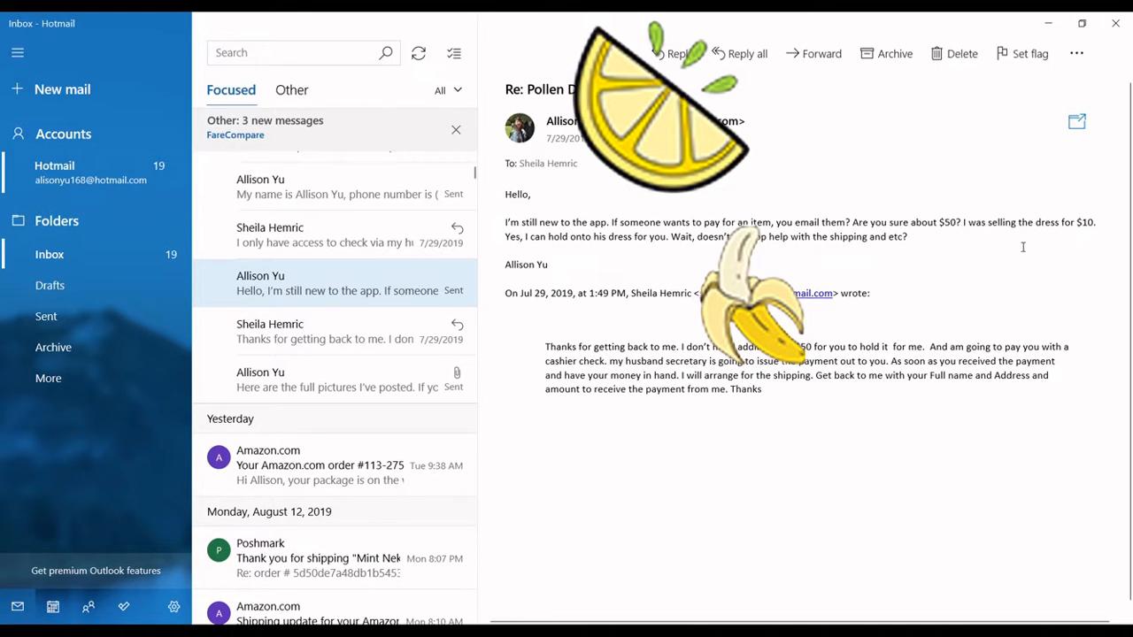
{"action": "mouse_move", "coordinate": [681, 334]}
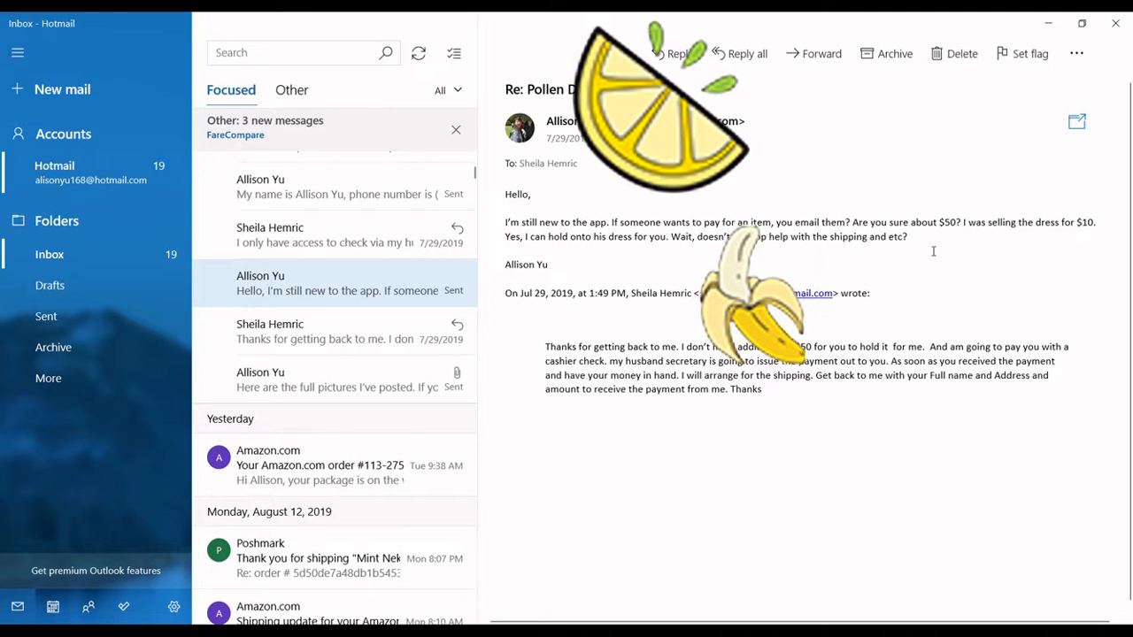
{"action": "mouse_move", "coordinate": [307, 379]}
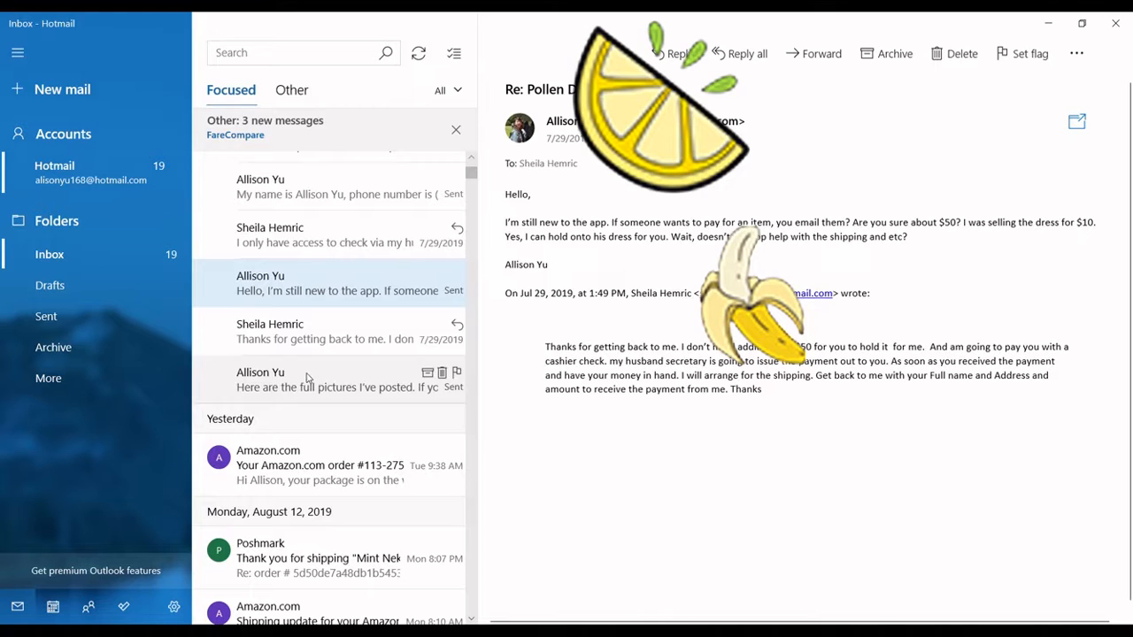
{"action": "left_click", "coordinate": [327, 235]}
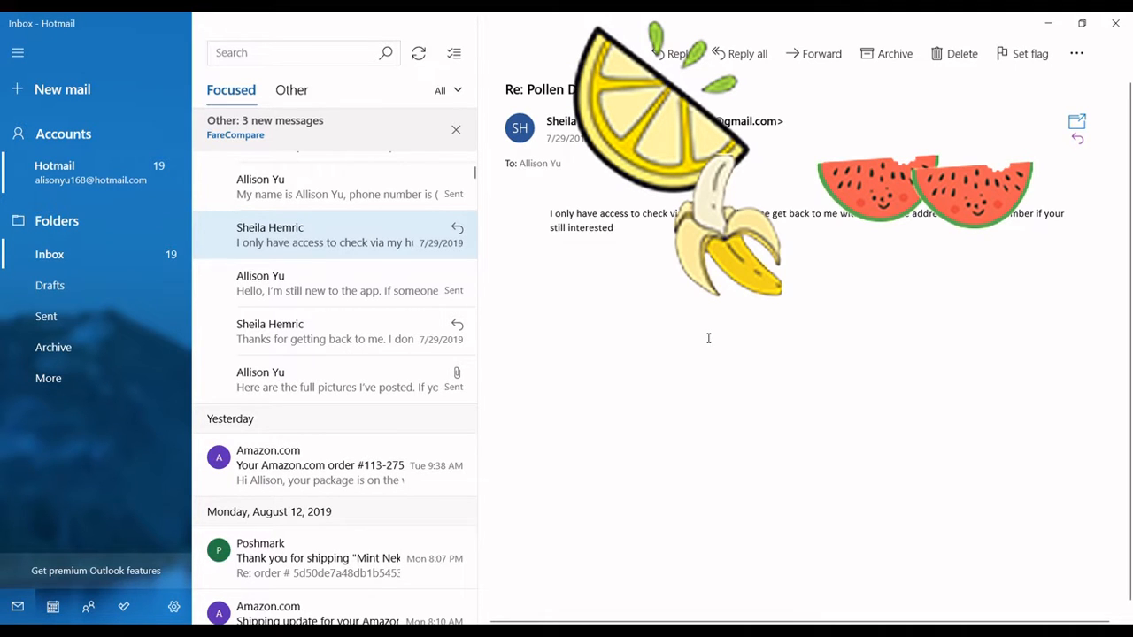
Read the seller's contact-details reply, then Sheila's requests to take the ads down and mark it not for sale.
{"action": "left_click", "coordinate": [336, 185]}
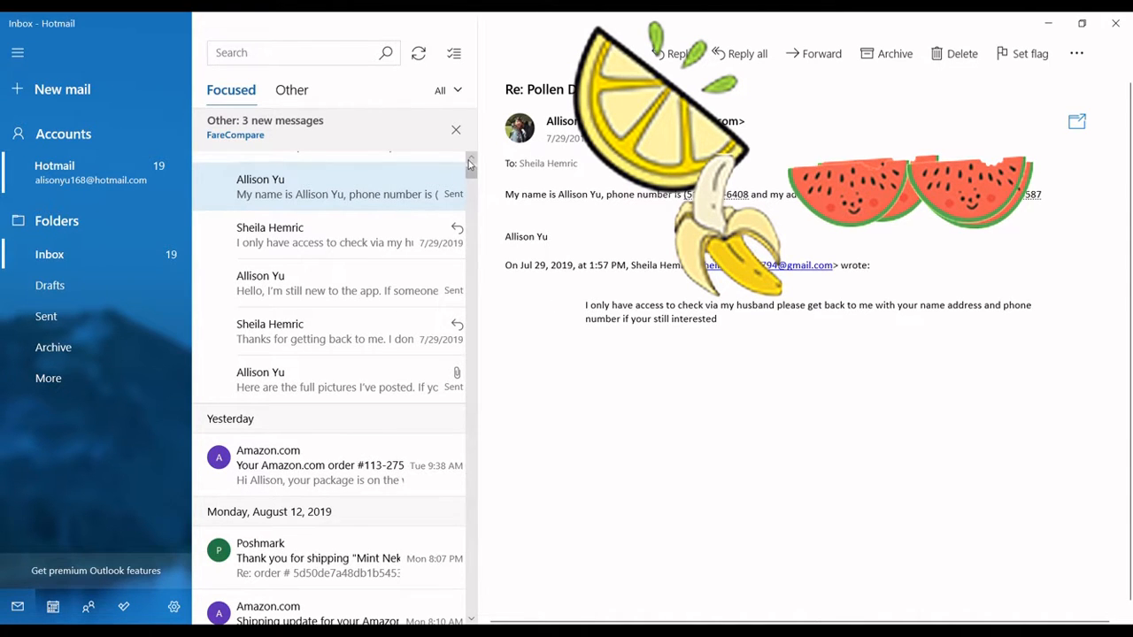
{"action": "scroll", "scroll_direction": "up", "scroll_amount": 3}
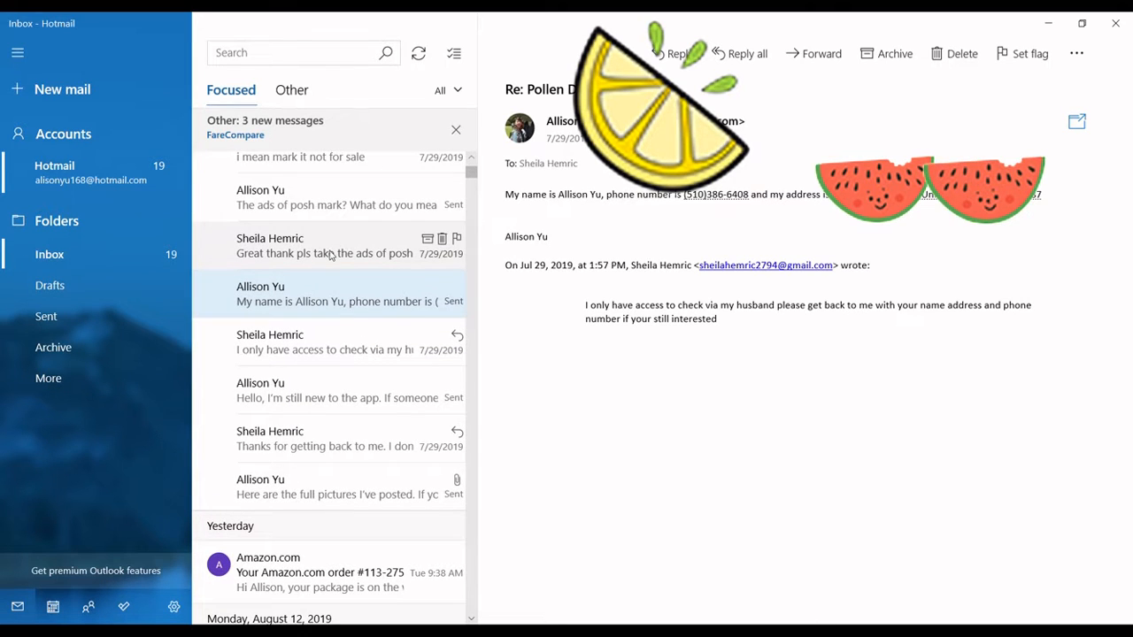
{"action": "left_click", "coordinate": [324, 246]}
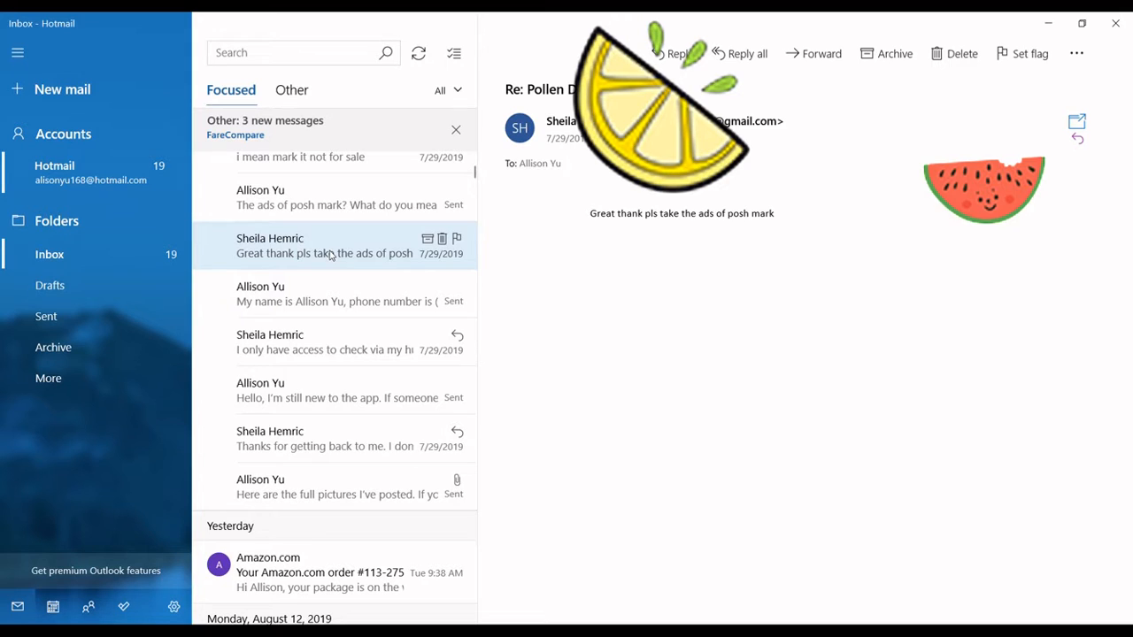
{"action": "left_click", "coordinate": [337, 198]}
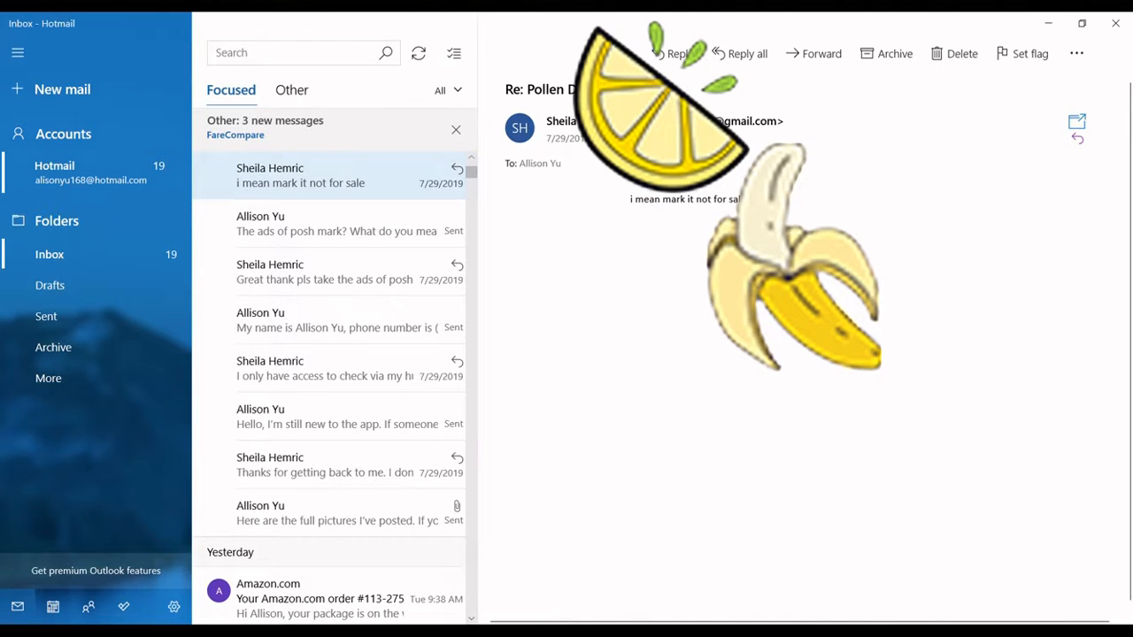
{"action": "scroll", "scroll_direction": "up", "scroll_amount": 3}
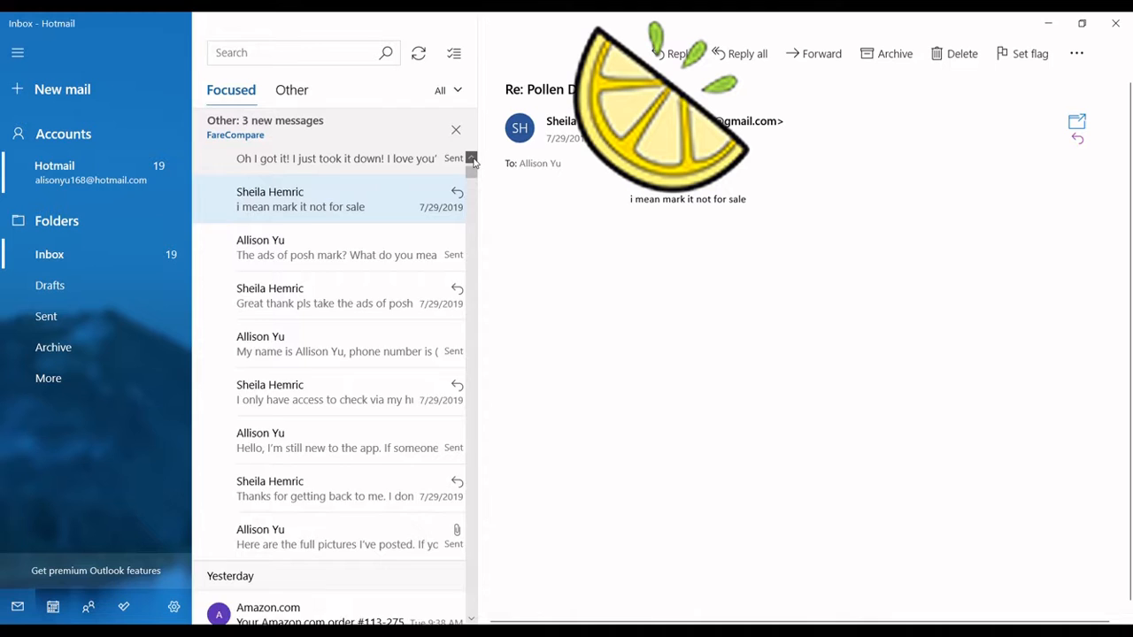
{"action": "scroll", "scroll_direction": "up", "scroll_amount": 3}
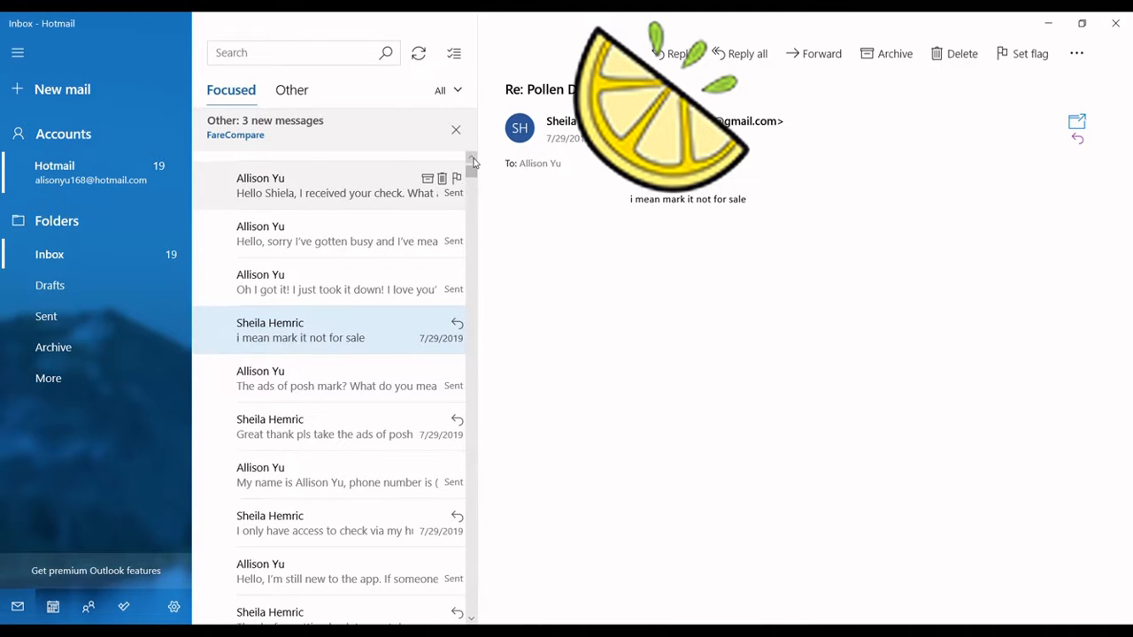
{"action": "left_click", "coordinate": [336, 281]}
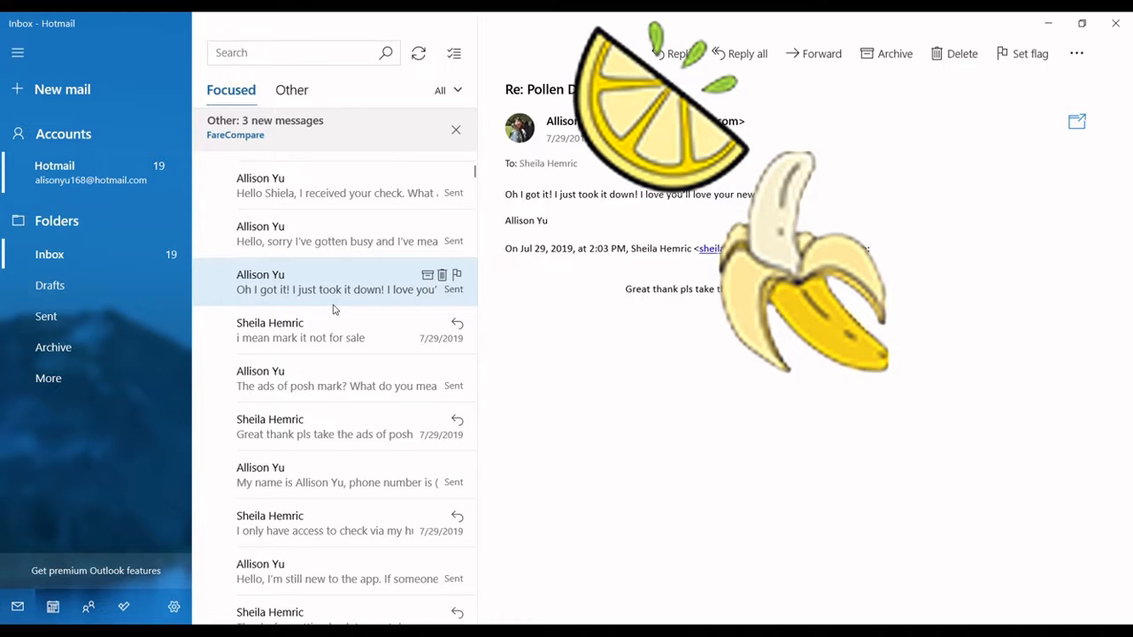
{"action": "mouse_move", "coordinate": [645, 208]}
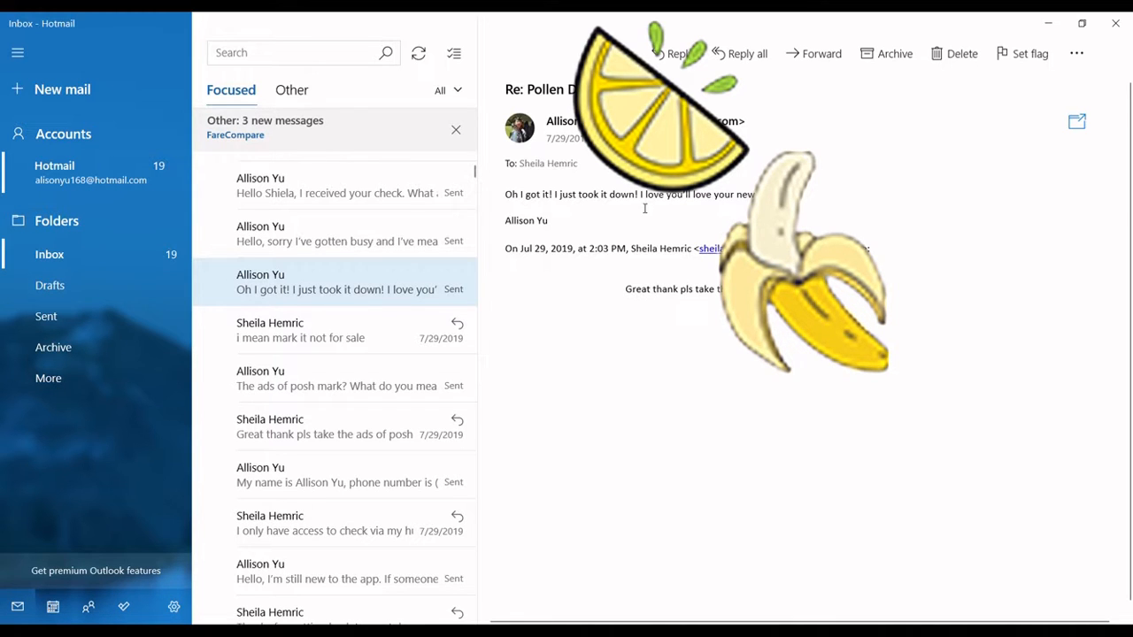
{"action": "mouse_move", "coordinate": [666, 212]}
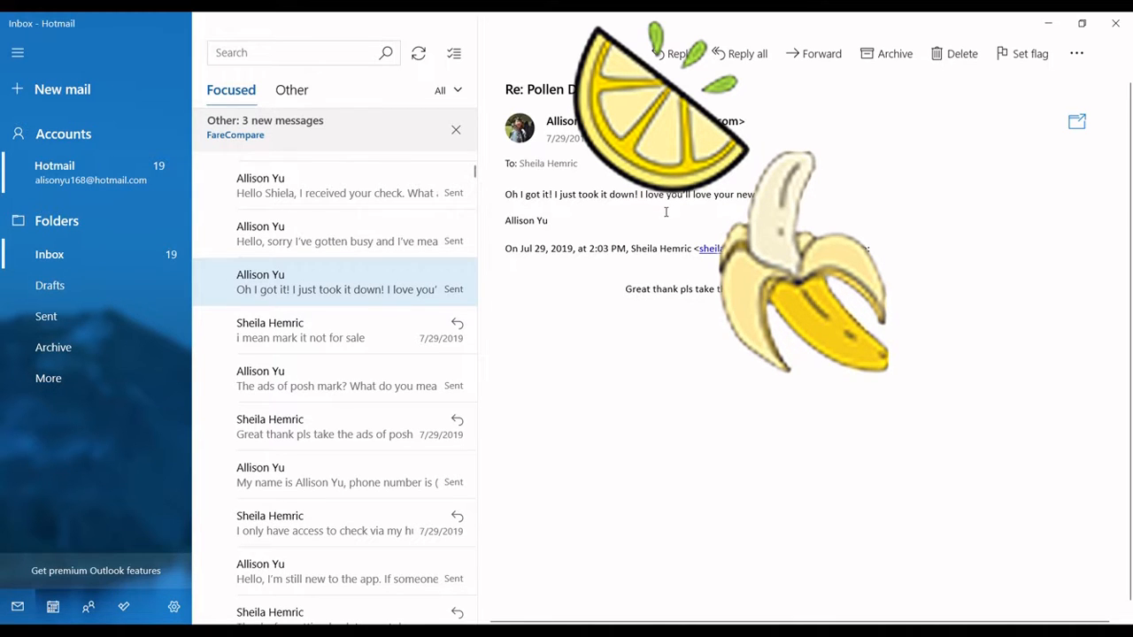
{"action": "mouse_move", "coordinate": [602, 271]}
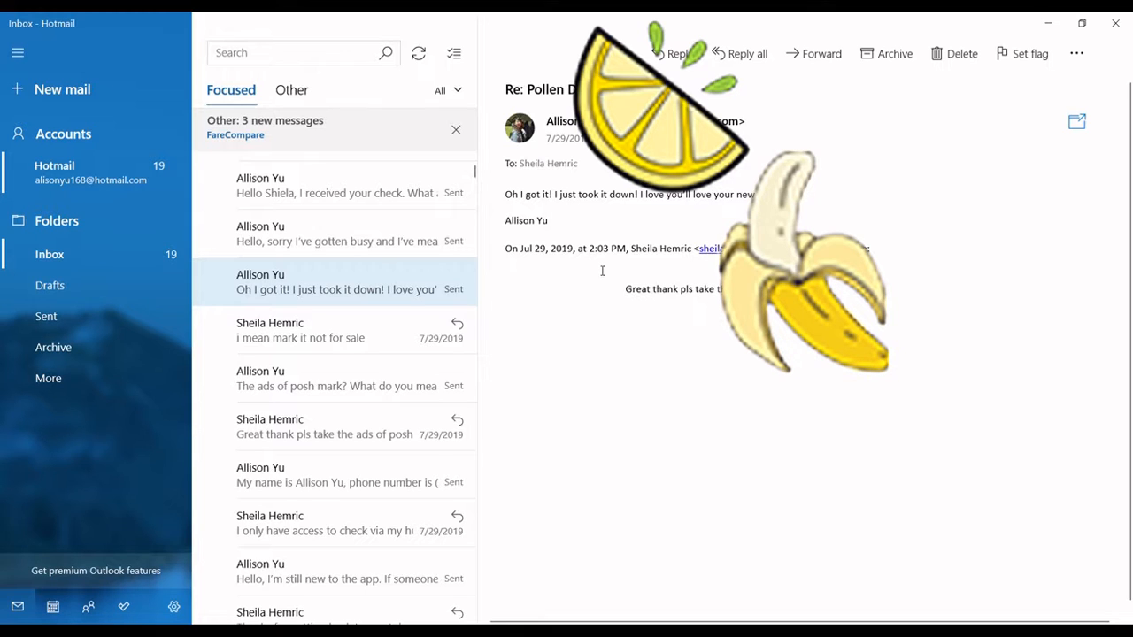
{"action": "mouse_move", "coordinate": [335, 233]}
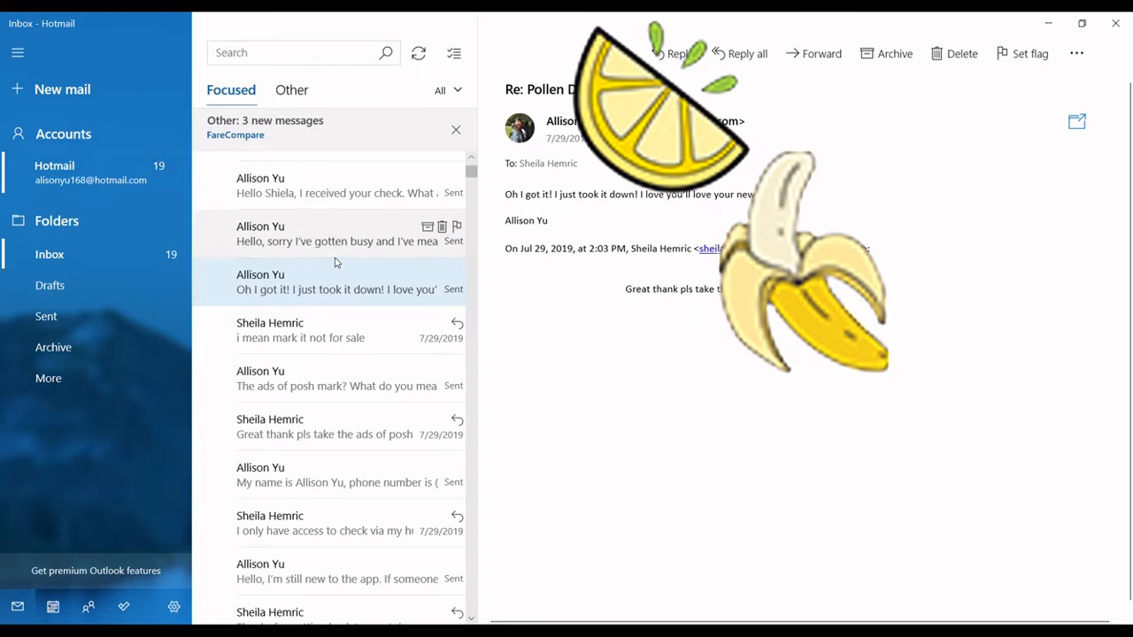
{"action": "left_click", "coordinate": [336, 234]}
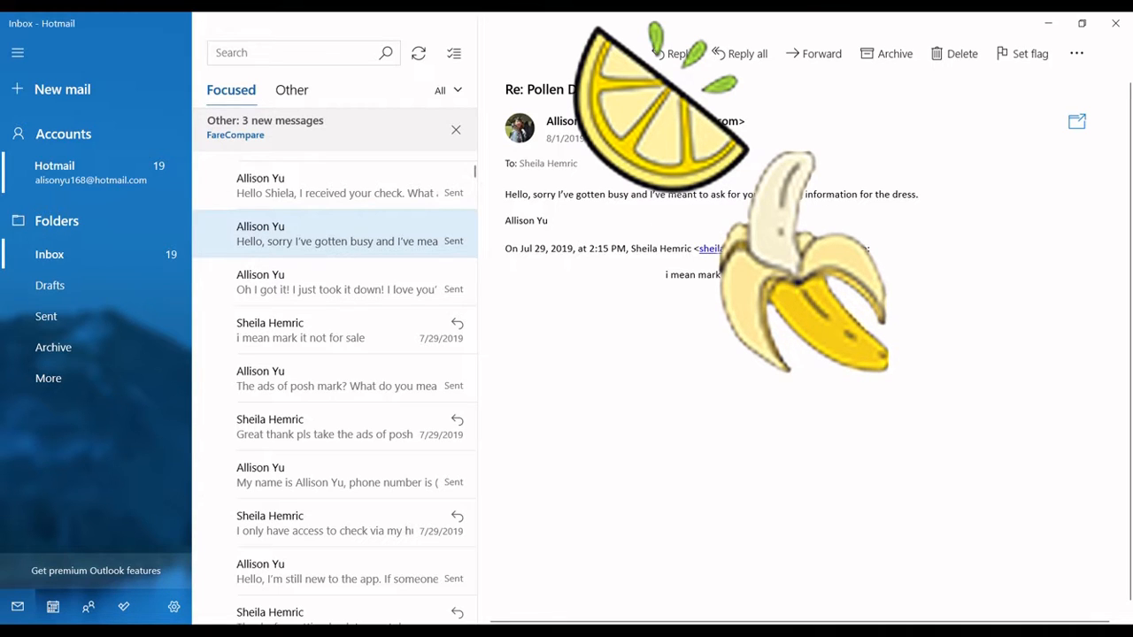
{"action": "mouse_move", "coordinate": [392, 227]}
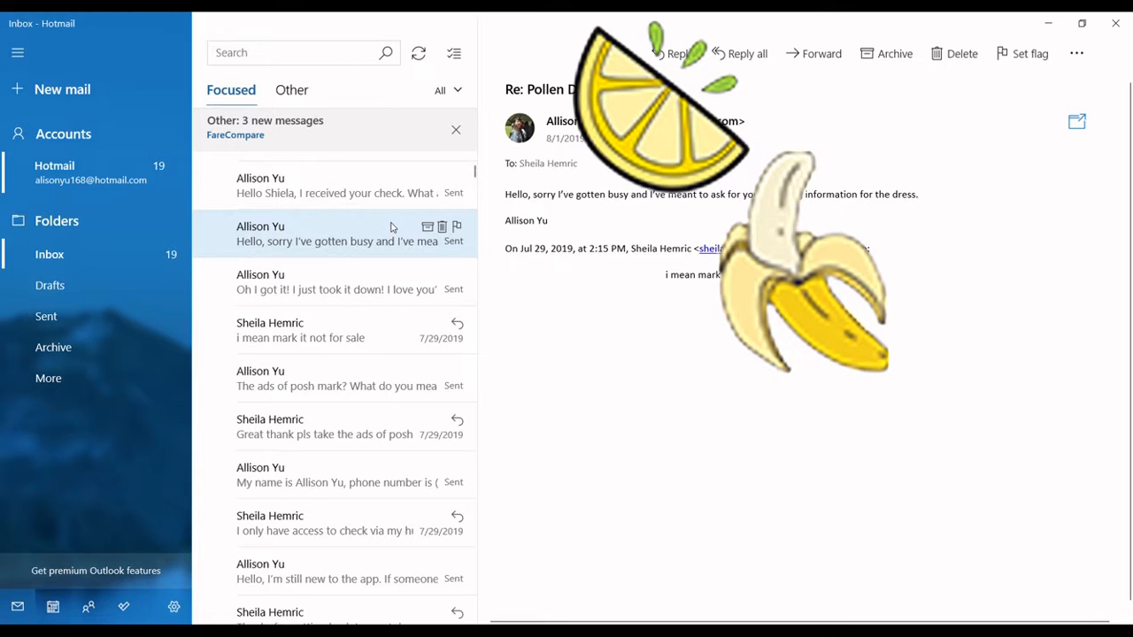
{"action": "mouse_move", "coordinate": [367, 193]}
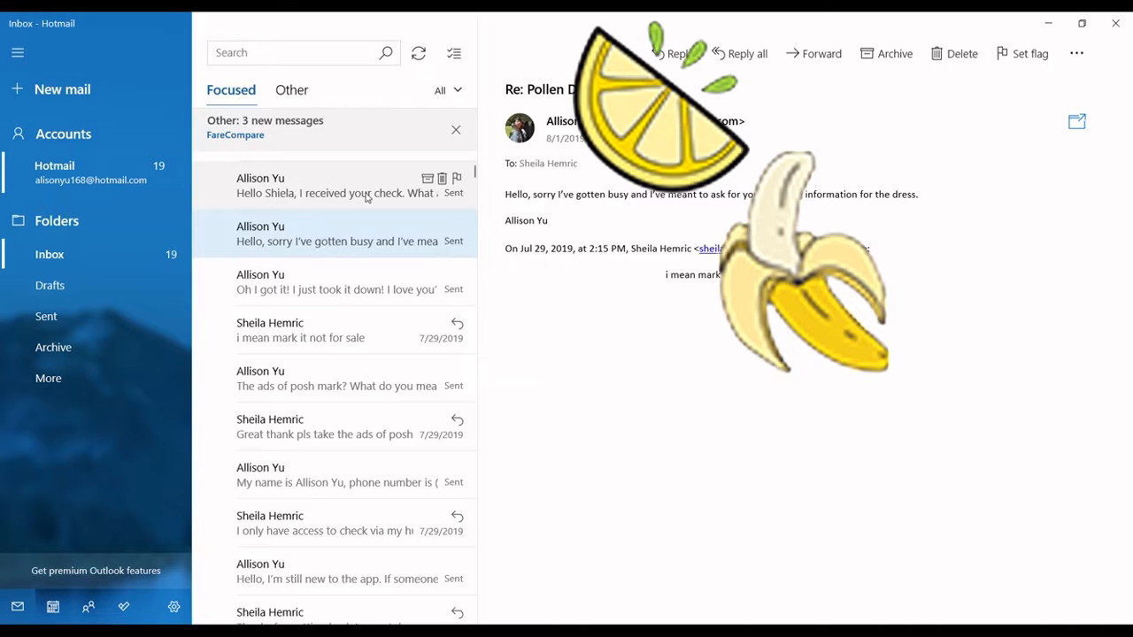
{"action": "left_click", "coordinate": [337, 185]}
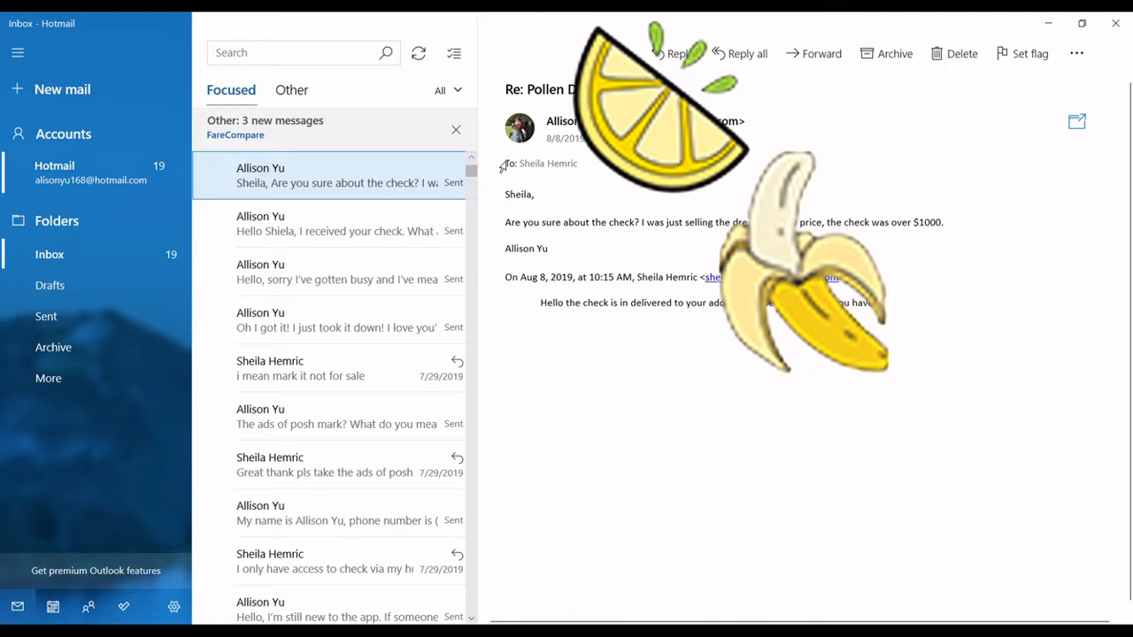
{"action": "scroll", "scroll_direction": "up", "scroll_amount": 3}
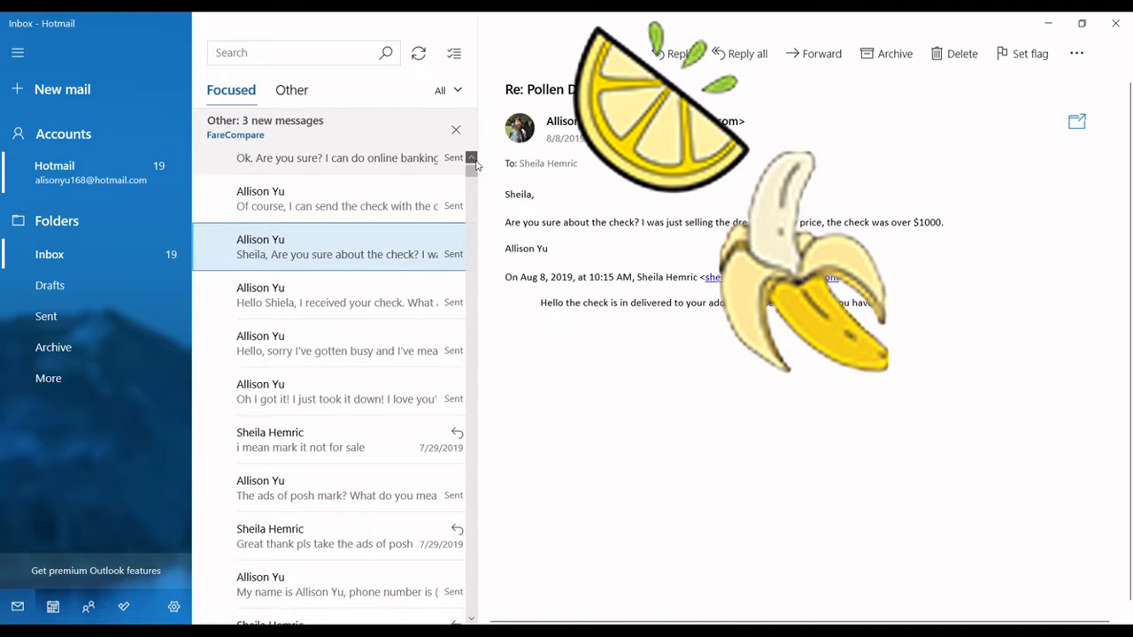
Read the reply offering to return the check with the dress, then the newest reply about online banking.
{"action": "left_click", "coordinate": [336, 221]}
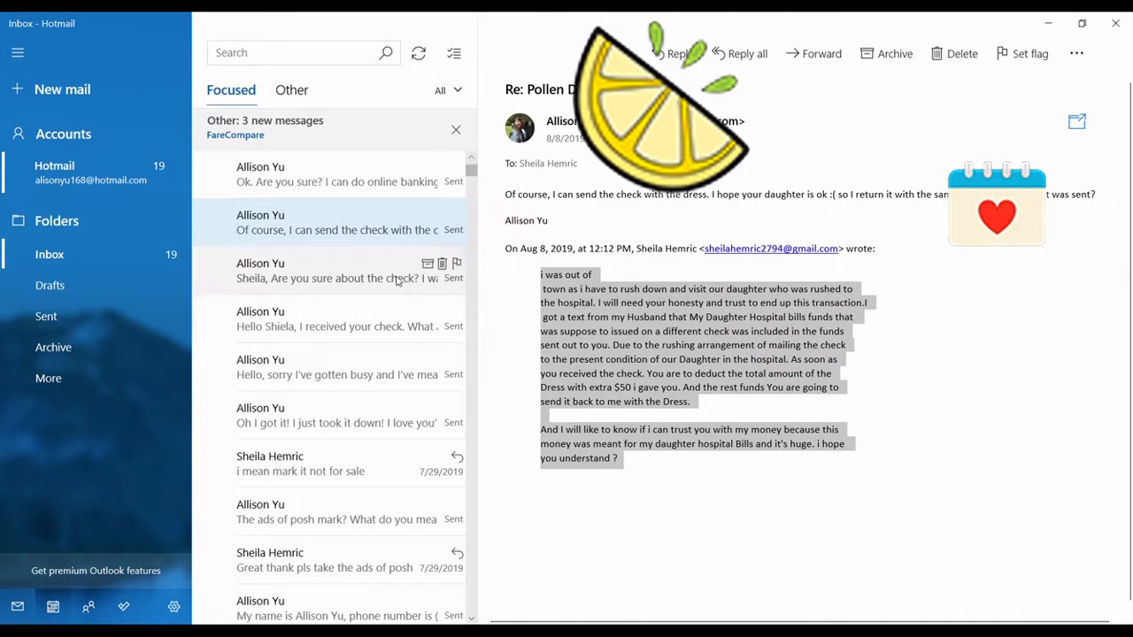
{"action": "left_click", "coordinate": [337, 175]}
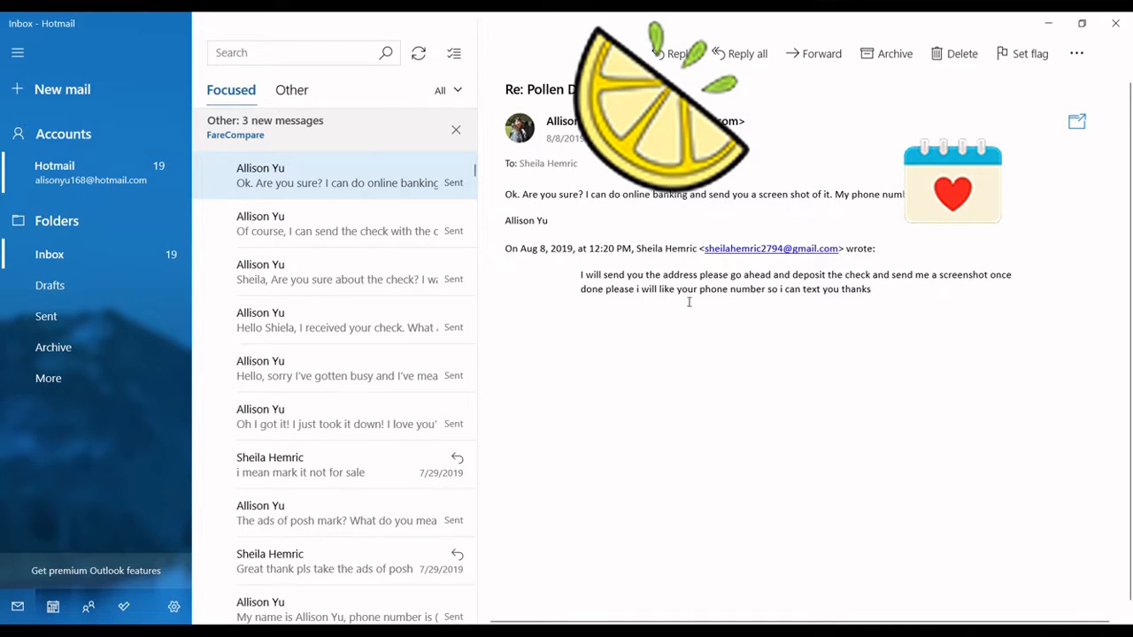
{"action": "mouse_move", "coordinate": [831, 215]}
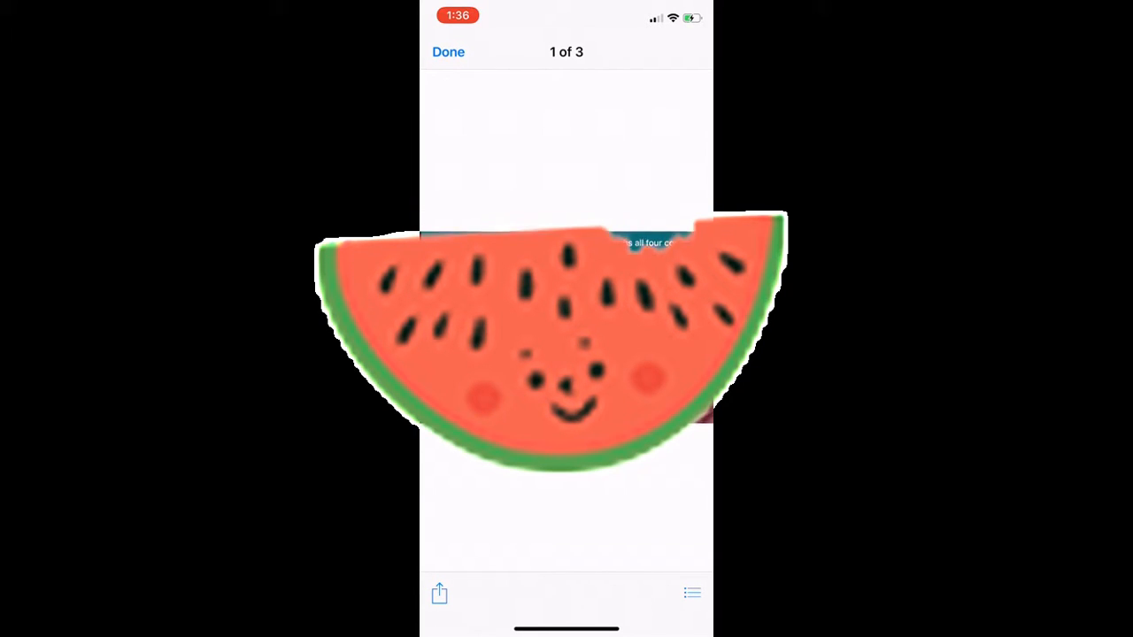
Close the photo preview to return to the text thread about the deposited $1,450 check.
{"action": "left_click", "coordinate": [448, 51]}
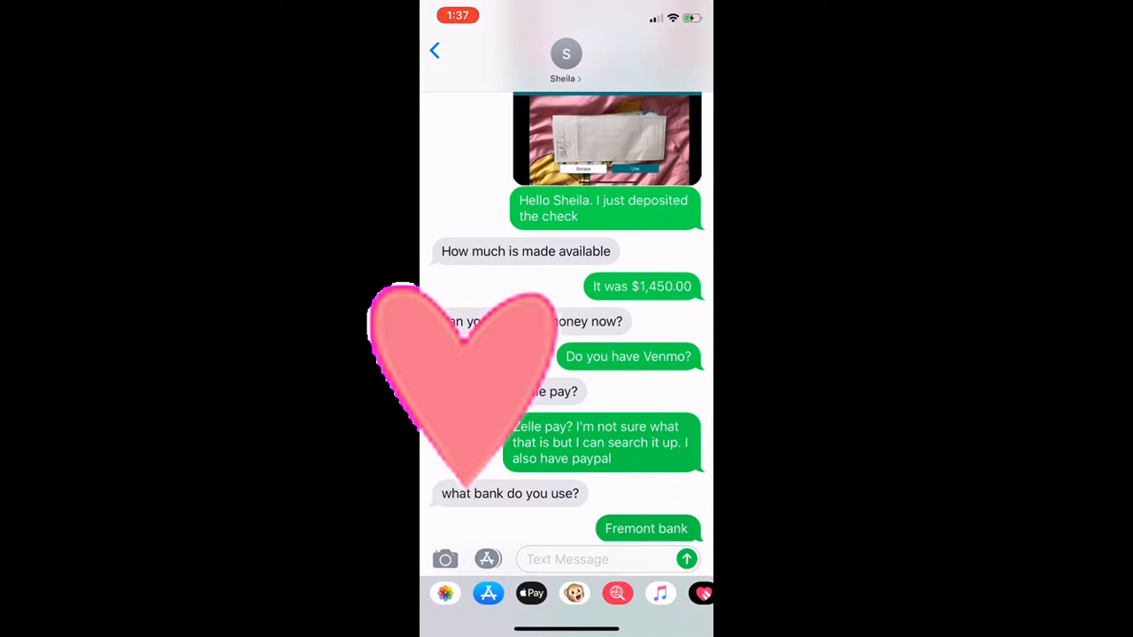
Scroll to the latest texts showing the pending $1,450 deposit and Sheila's Friday questions about available funds.
{"action": "scroll", "scroll_direction": "up", "scroll_amount": 3}
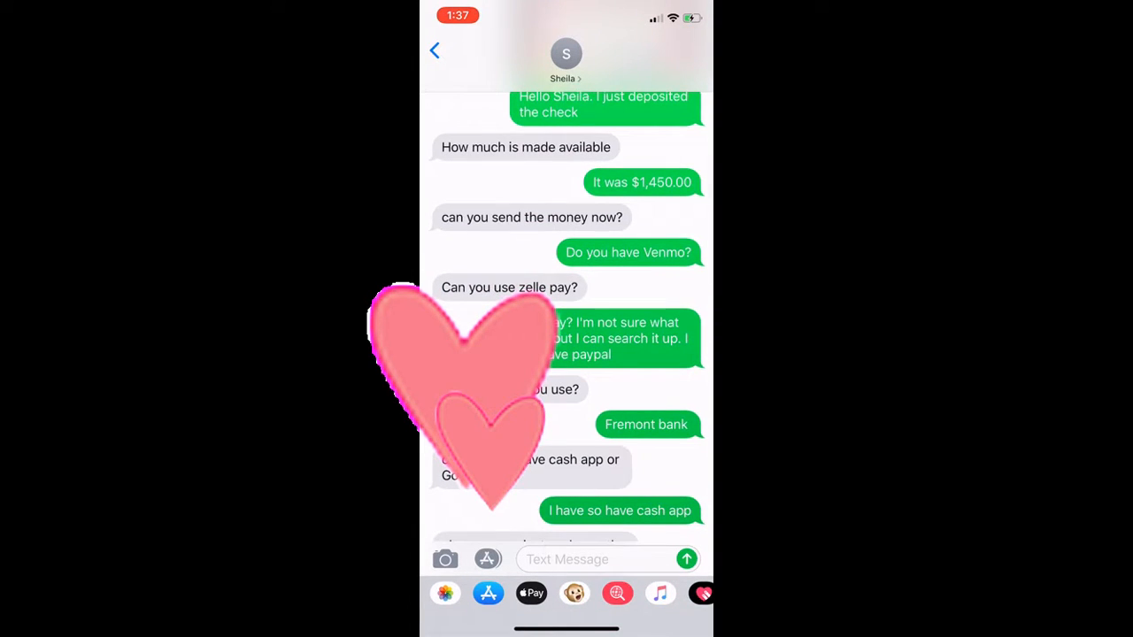
{"action": "scroll", "scroll_direction": "up", "scroll_amount": 3}
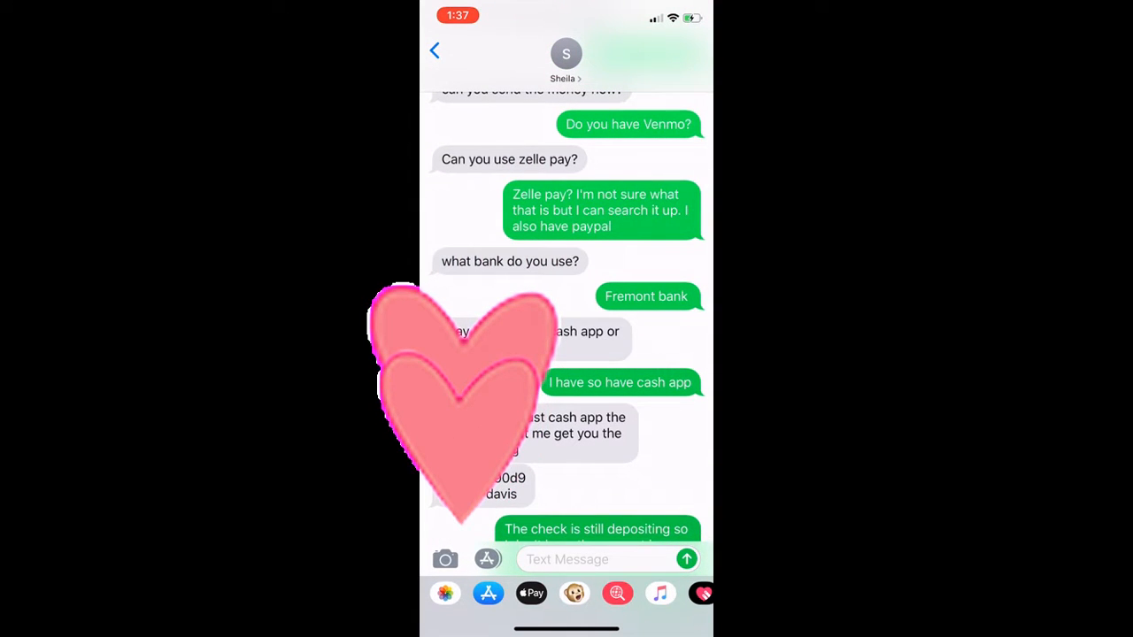
{"action": "scroll", "scroll_direction": "up", "scroll_amount": 3}
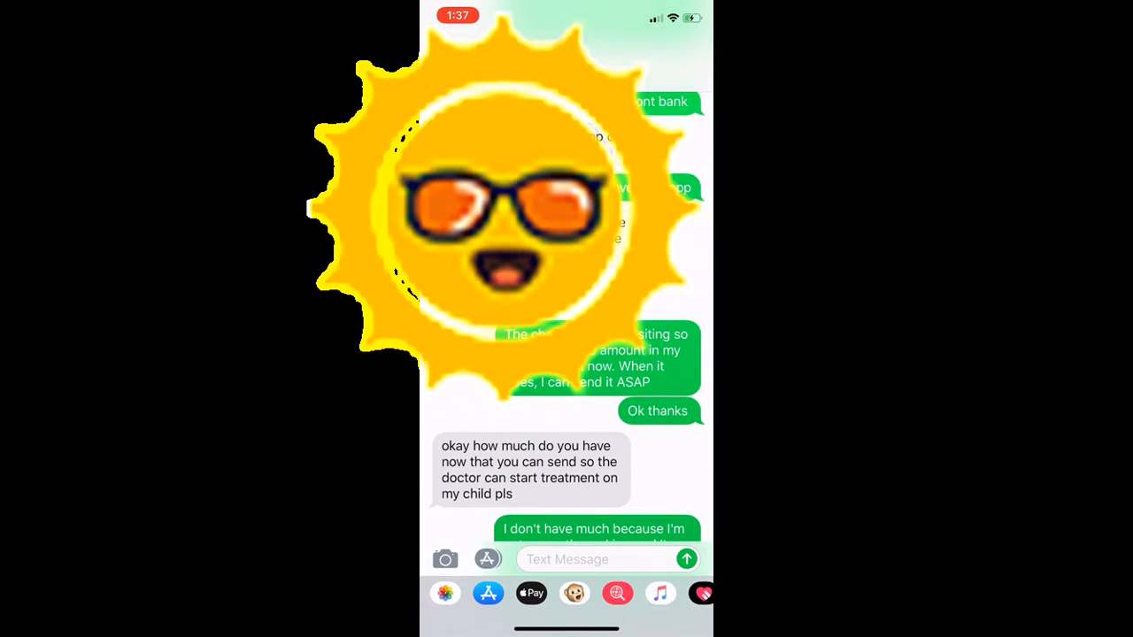
{"action": "scroll", "scroll_direction": "up", "scroll_amount": 3}
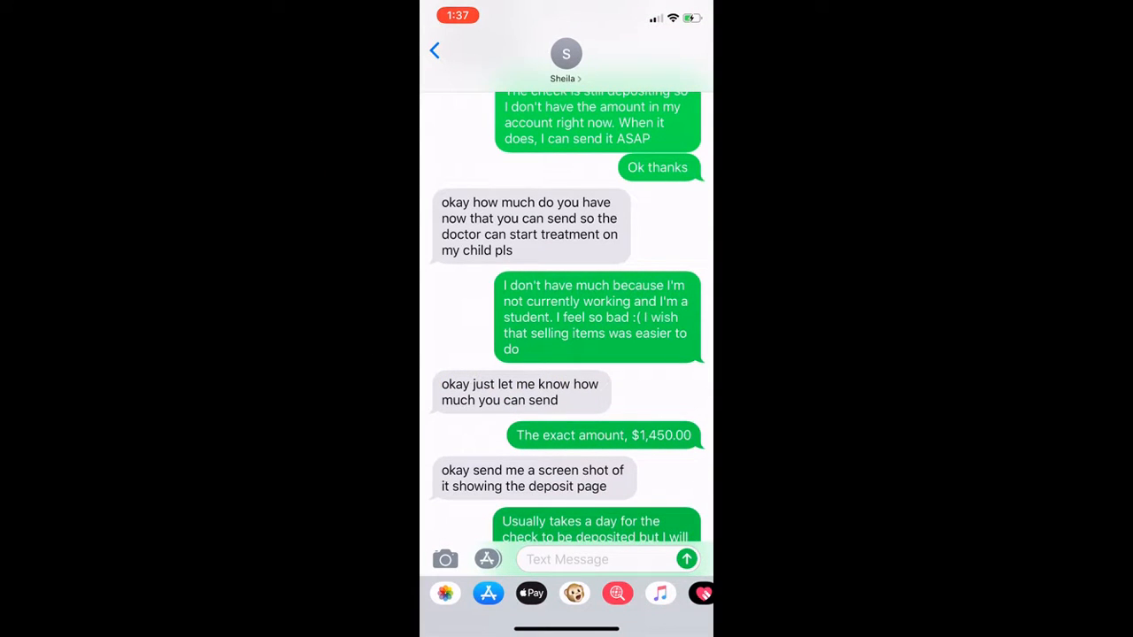
{"action": "scroll", "scroll_direction": "up", "scroll_amount": 3}
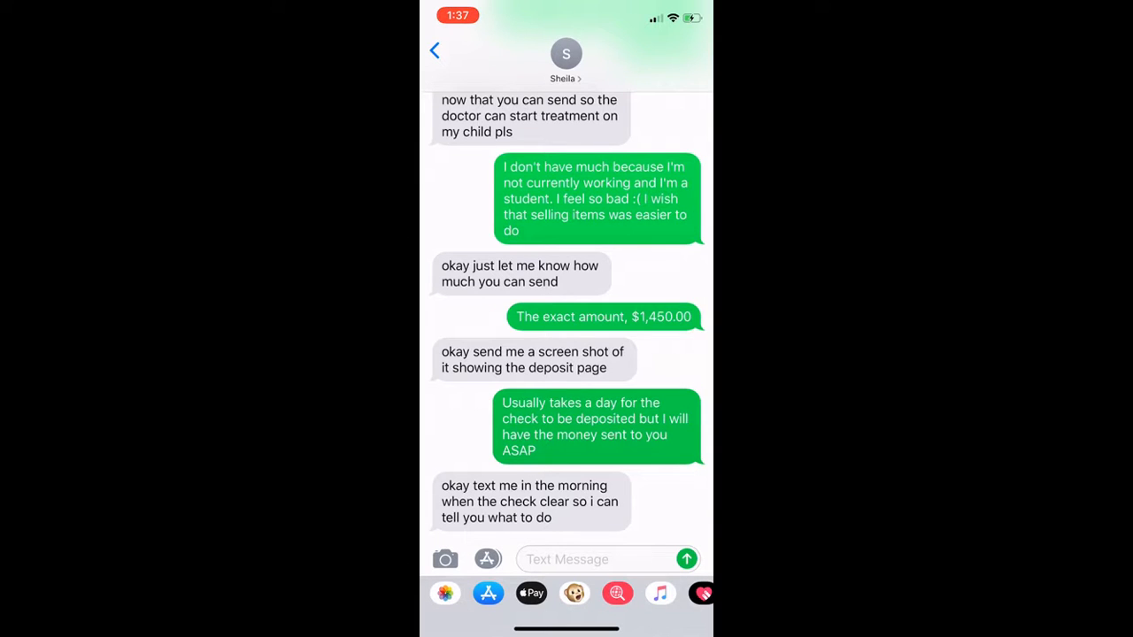
{"action": "scroll", "scroll_direction": "up", "scroll_amount": 3}
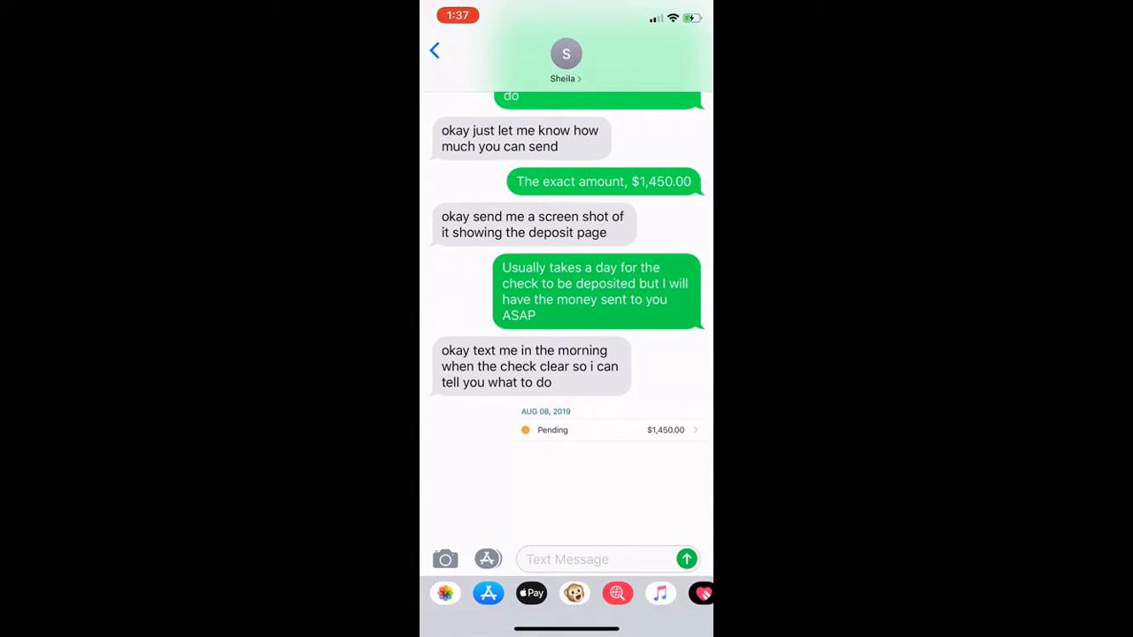
{"action": "scroll", "scroll_direction": "up", "scroll_amount": 3}
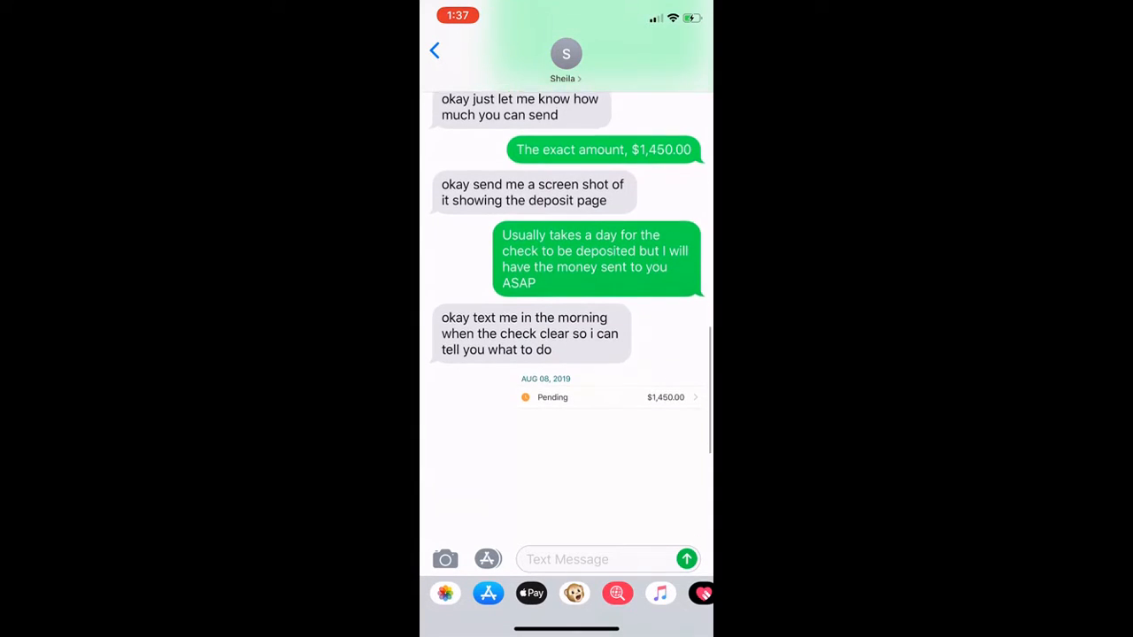
{"action": "scroll", "scroll_direction": "up", "scroll_amount": 3}
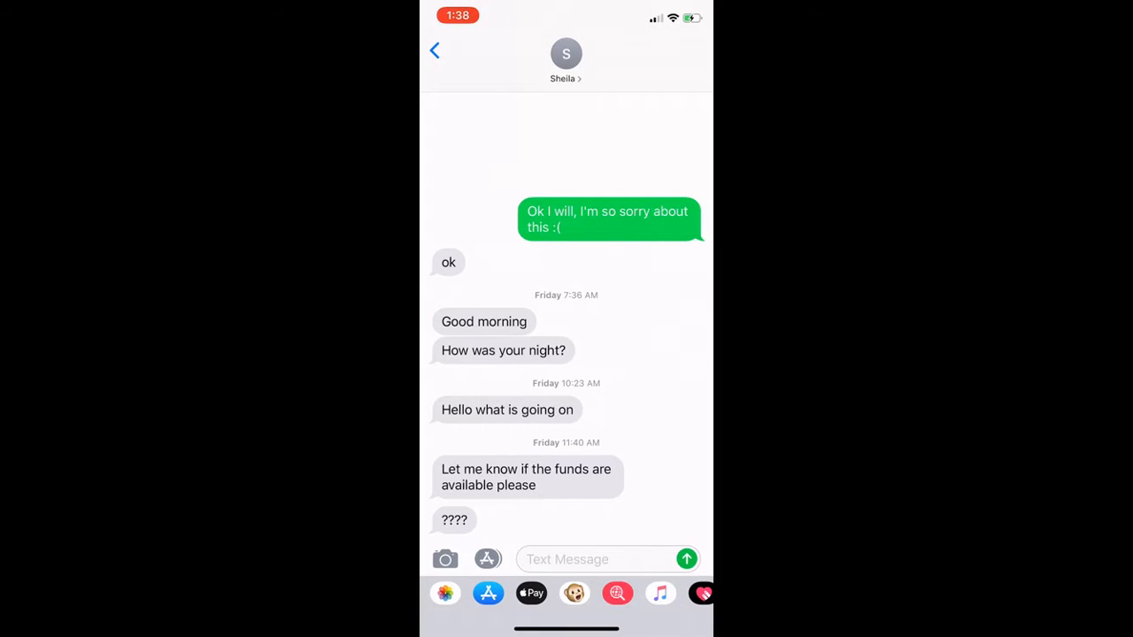
{"action": "scroll", "scroll_direction": "up", "scroll_amount": 3}
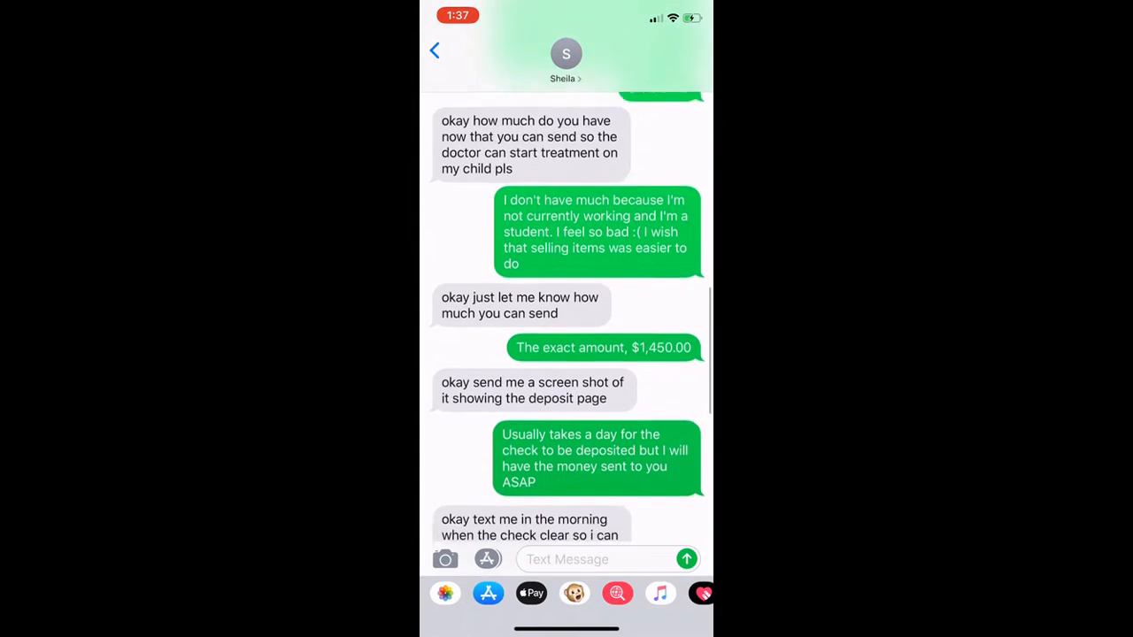
{"action": "scroll", "scroll_direction": "up", "scroll_amount": 3}
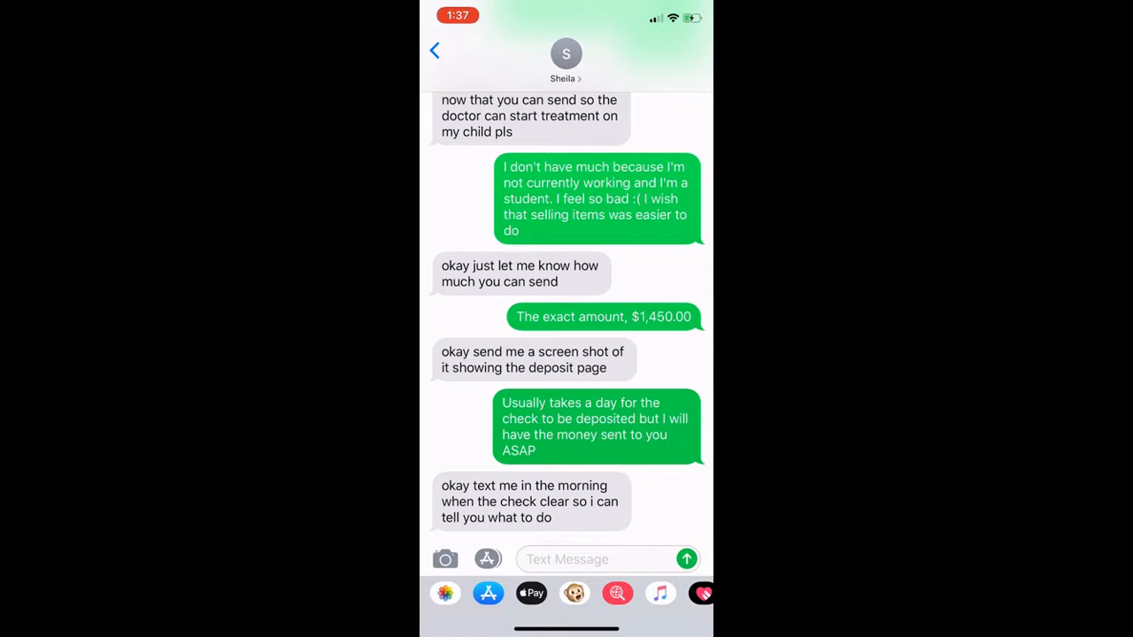
{"action": "scroll", "scroll_direction": "up", "scroll_amount": 3}
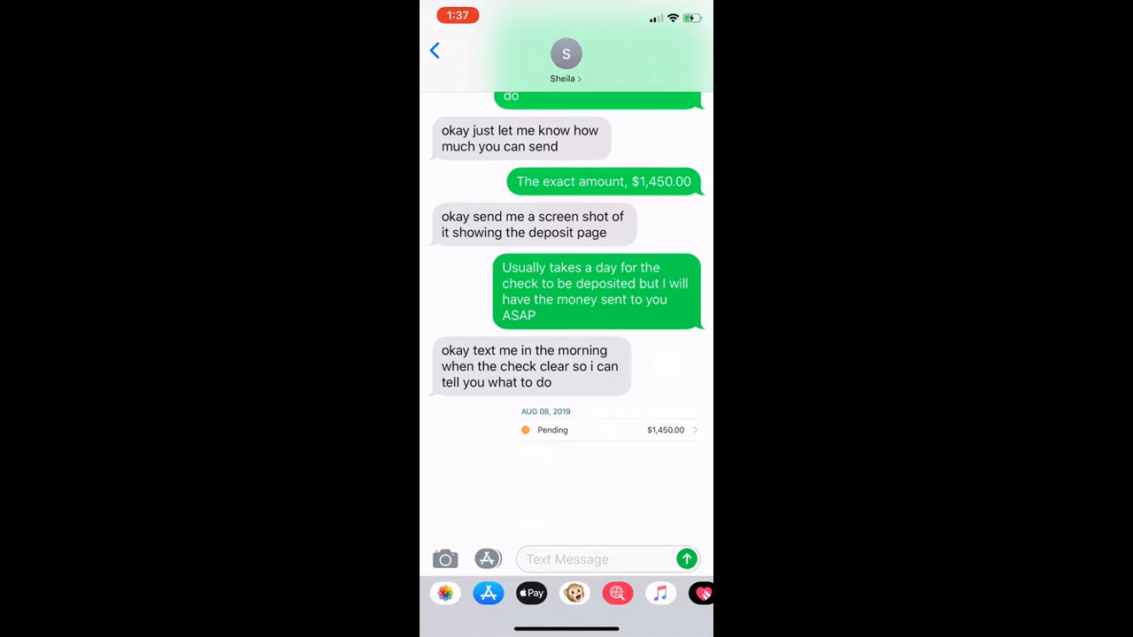
{"action": "scroll", "scroll_direction": "up", "scroll_amount": 3}
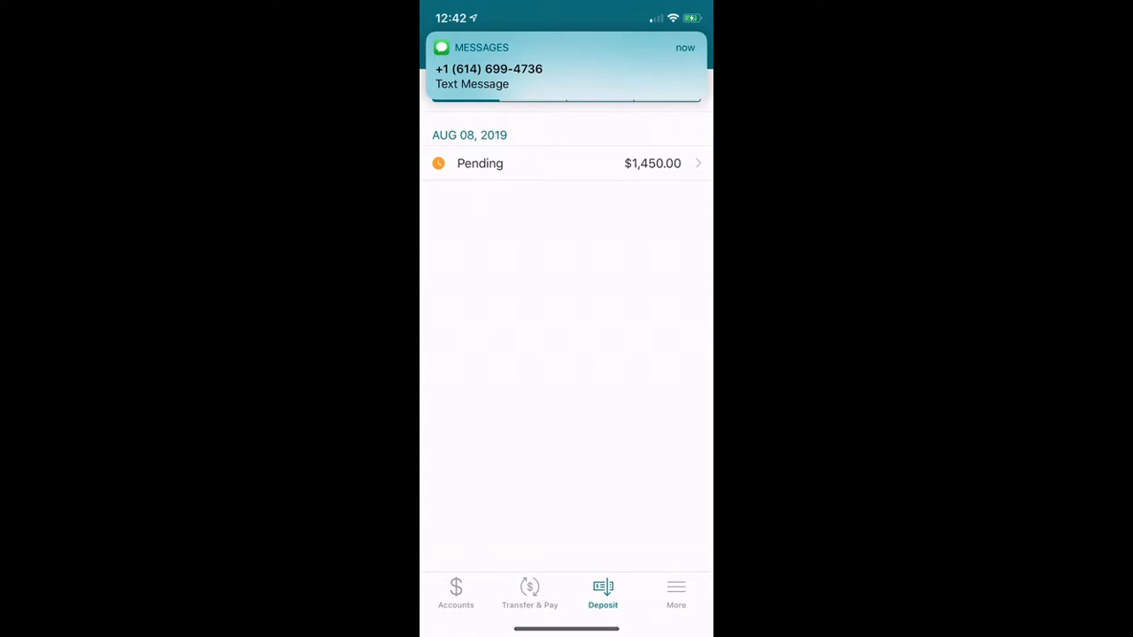
{"action": "left_click", "coordinate": [567, 66]}
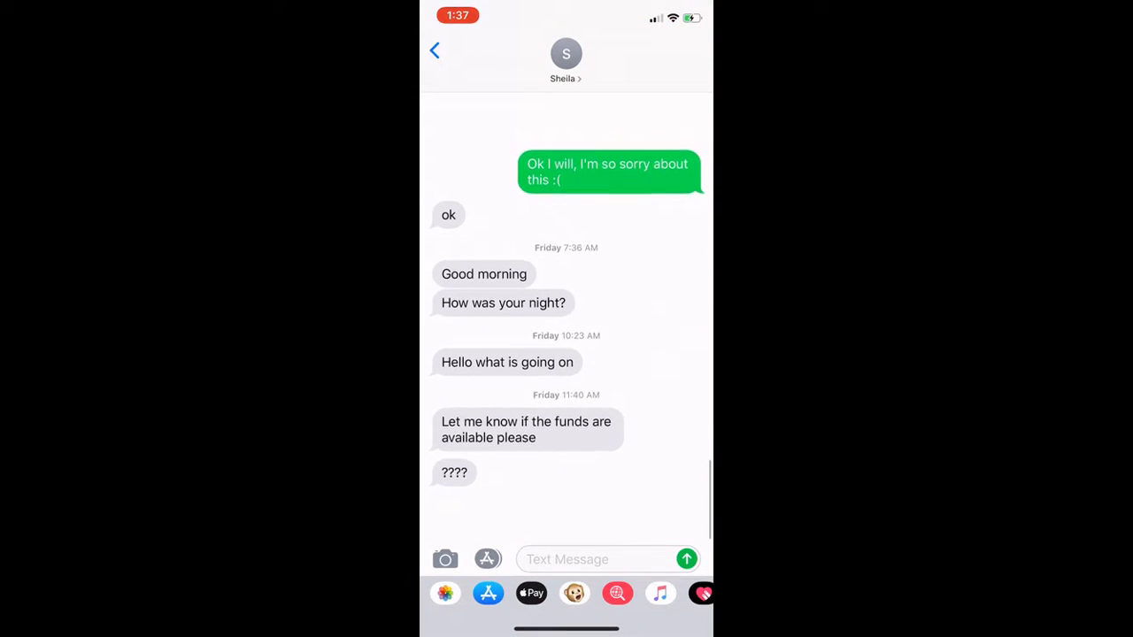
{"action": "scroll", "scroll_direction": "down", "scroll_amount": 3}
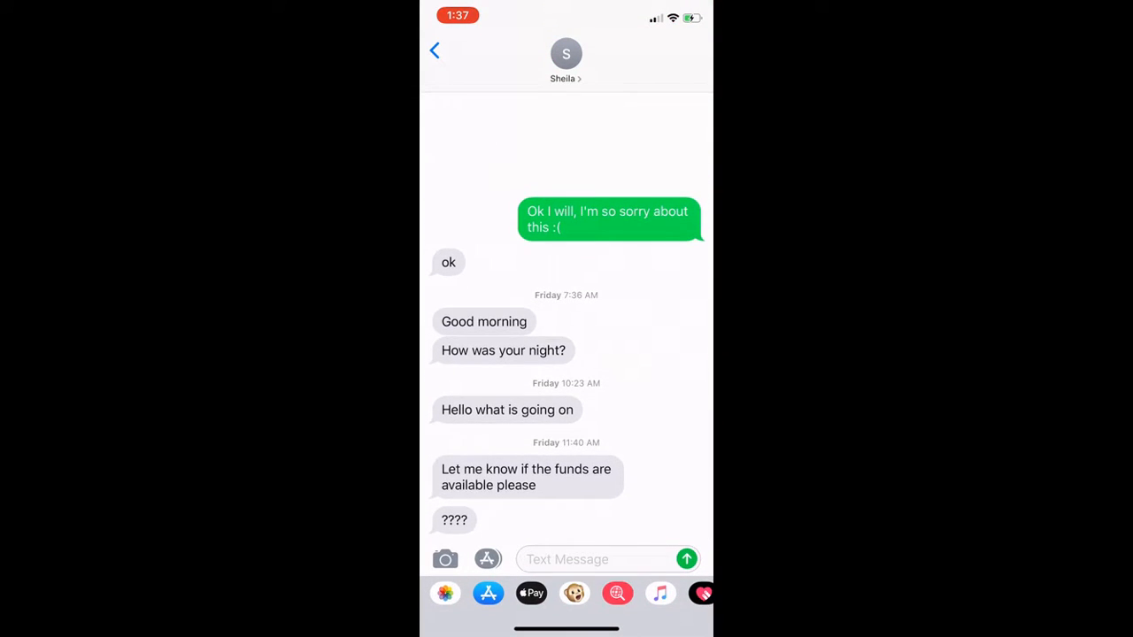